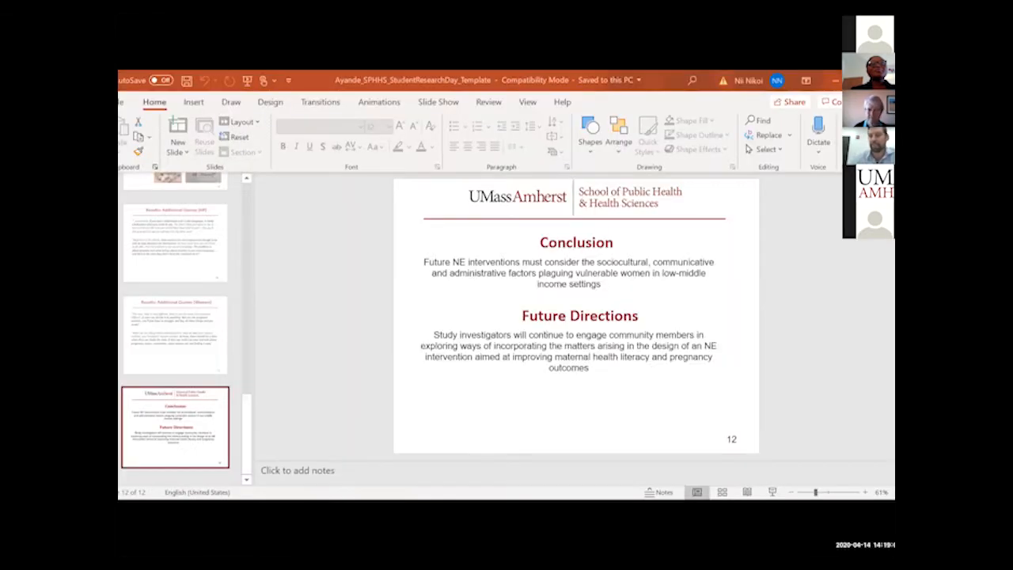
# - Start the slideshow full-screen from slide 1, the Tamale nutrition education title slide
pyautogui.click(568, 272)
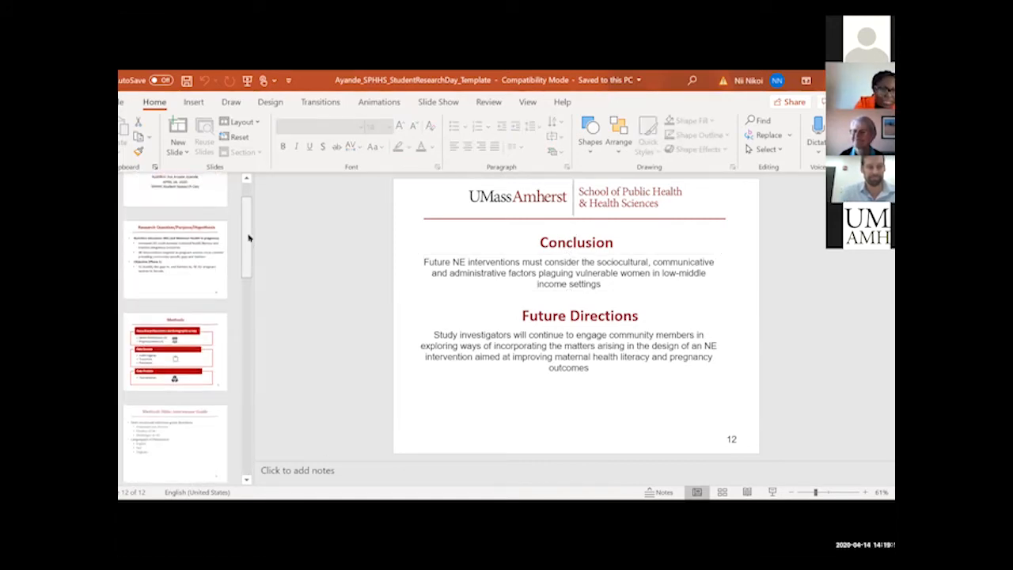
pyautogui.click(174, 224)
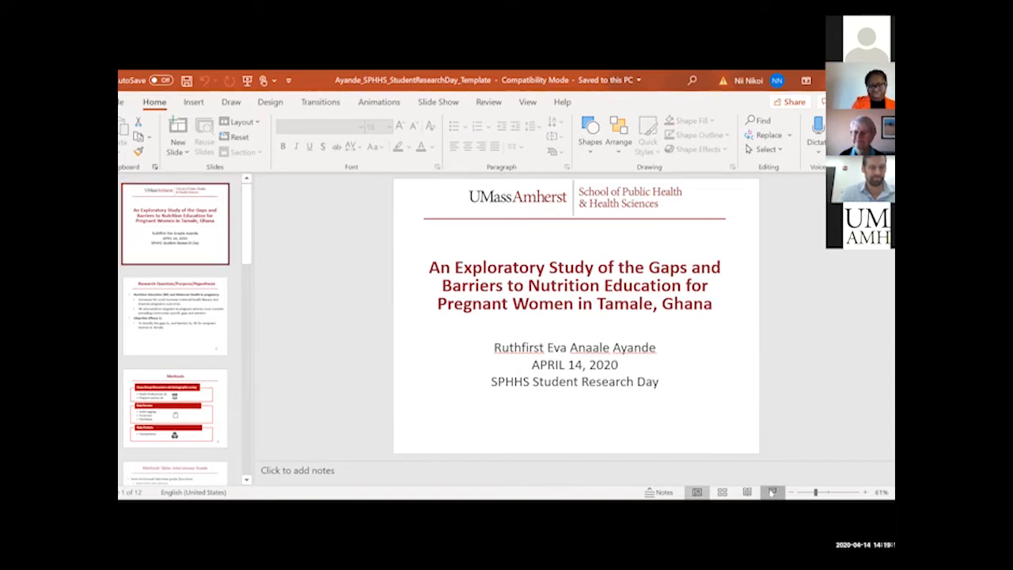
pyautogui.click(772, 494)
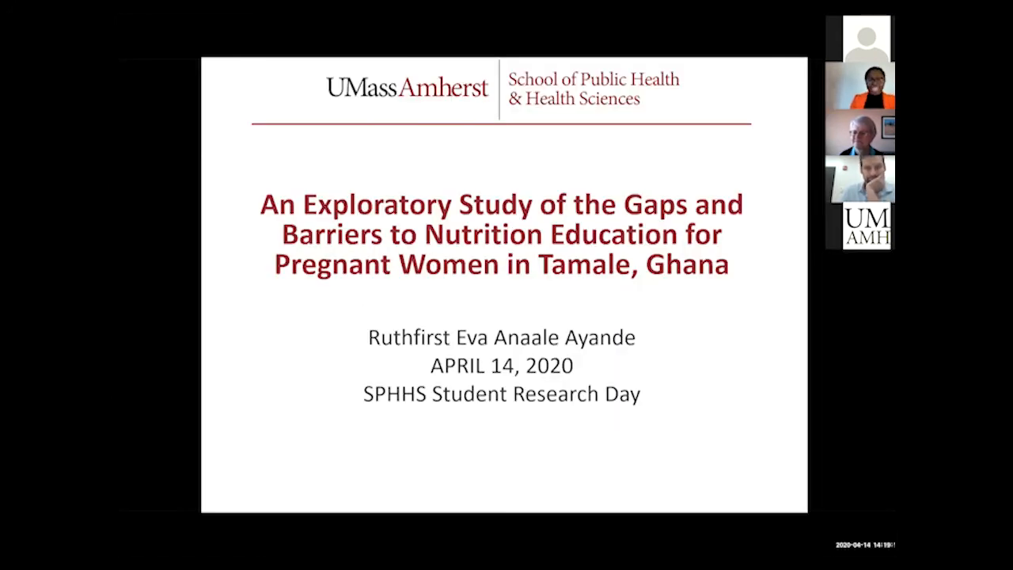